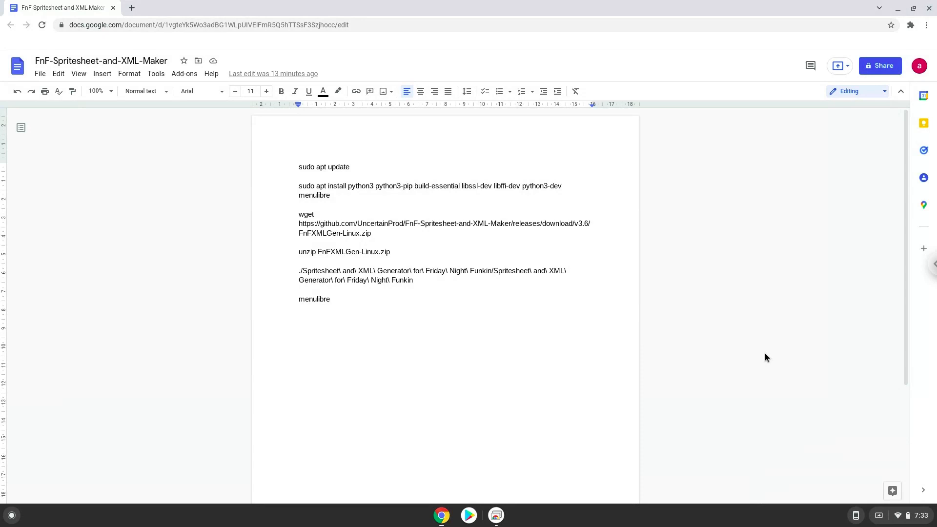
Go to the Developers section of ChromeOS Settings
click(330, 299)
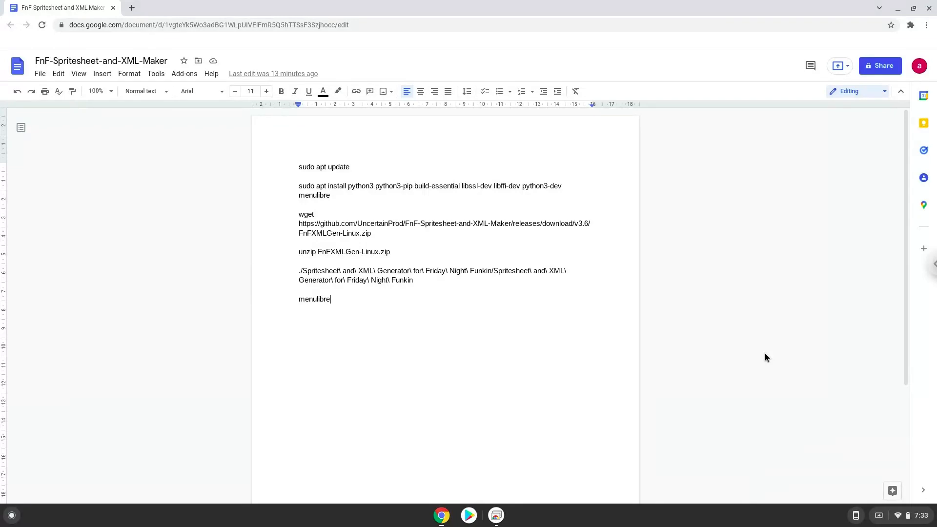
click(904, 515)
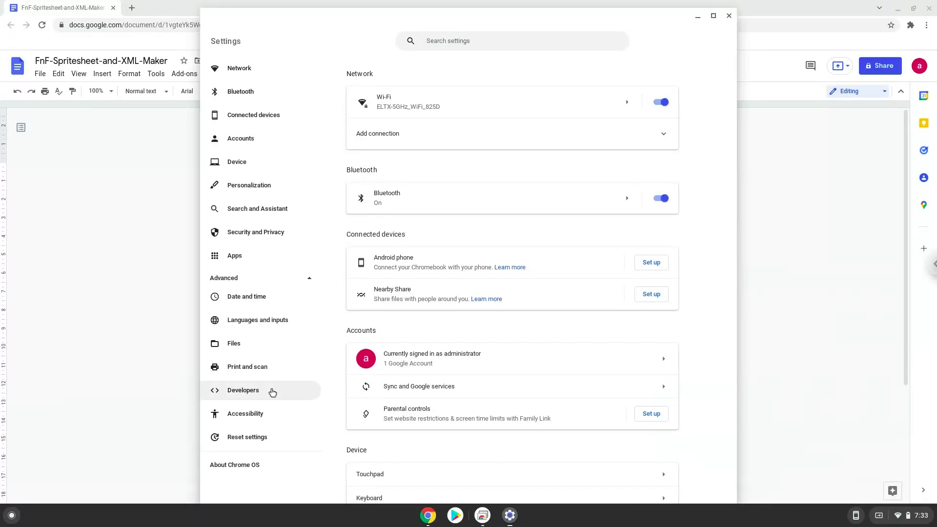
click(243, 391)
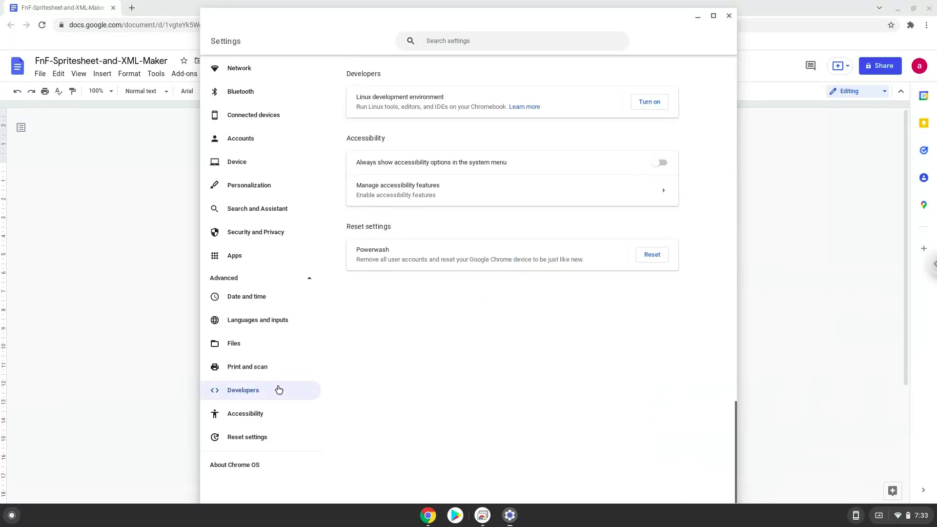
mouse_move(651, 111)
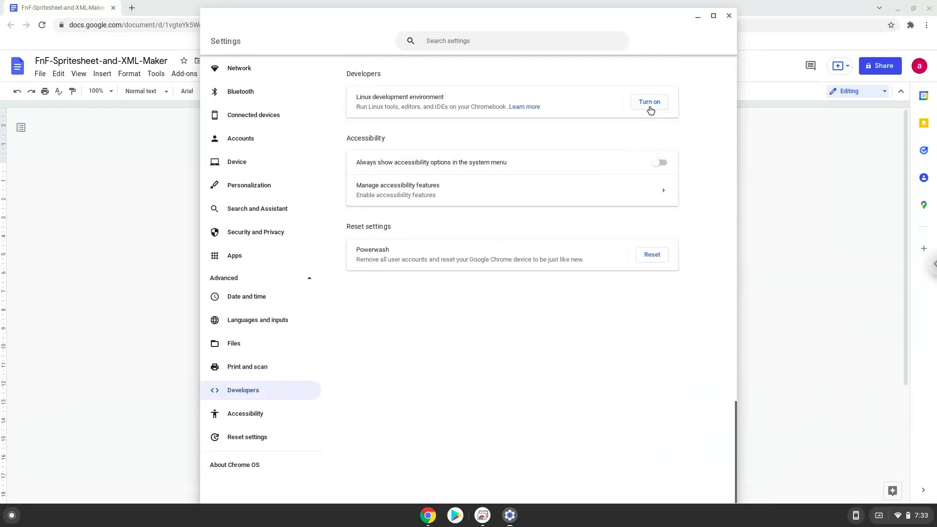
Turn on the Linux development environment and finish its setup, closing the terminal it opens
click(650, 102)
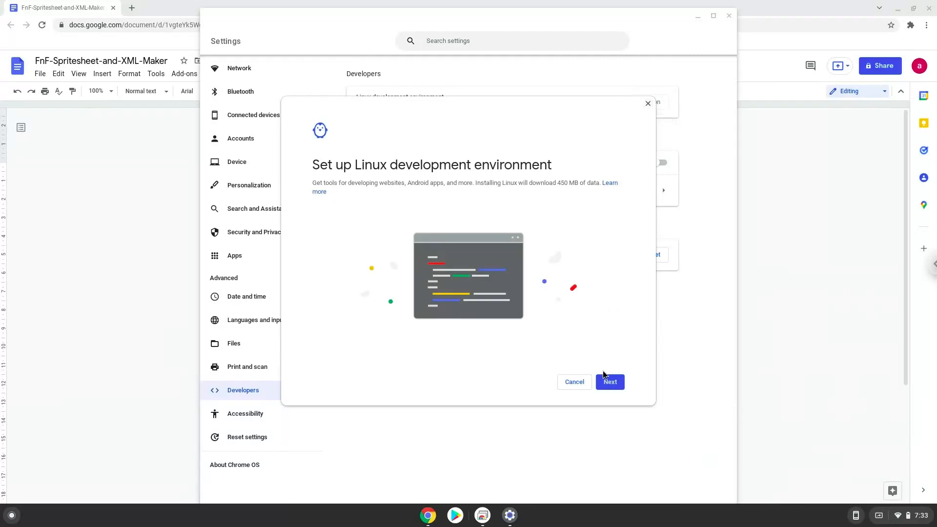
click(609, 381)
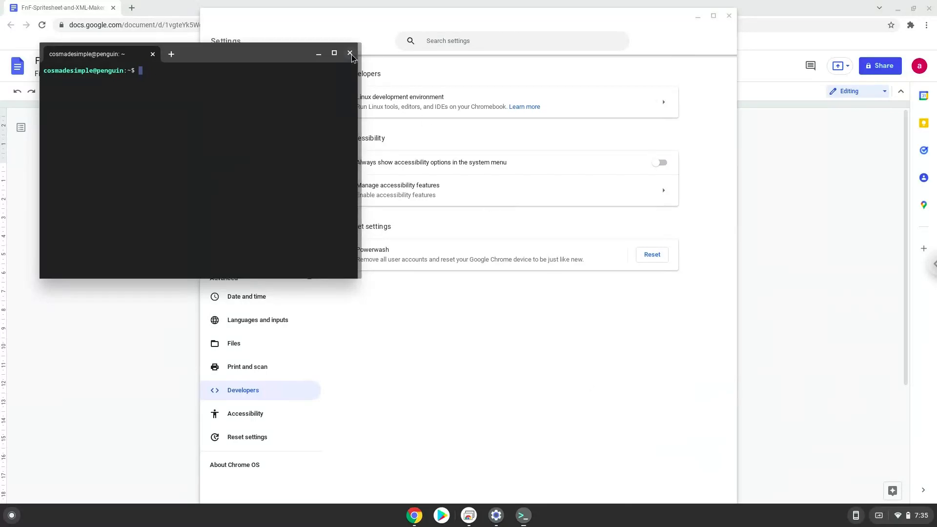
click(350, 53)
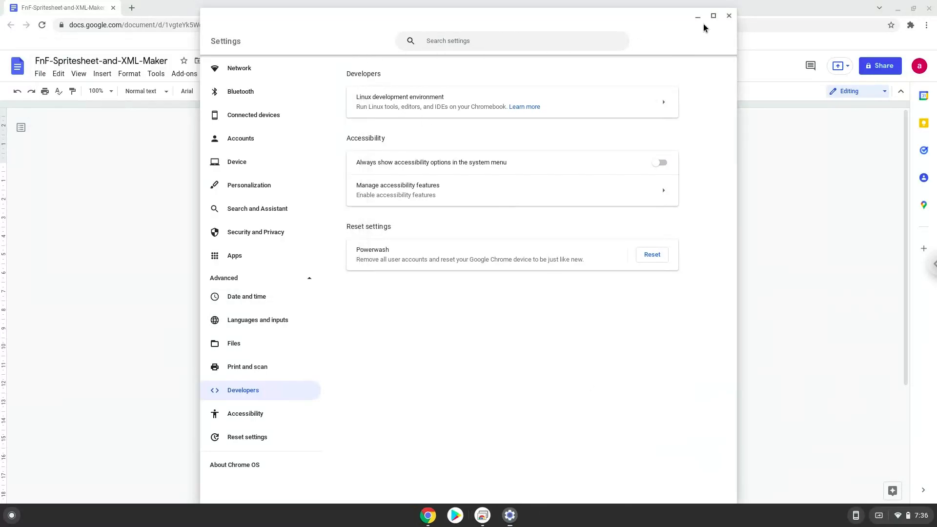
Copy the 'sudo apt update' line from the Google Docs command notes
click(728, 16)
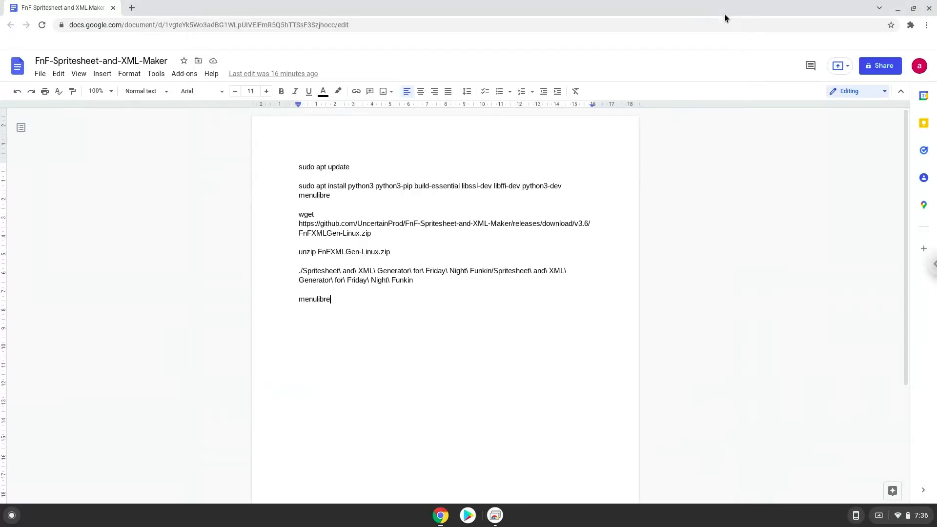
mouse_move(528, 68)
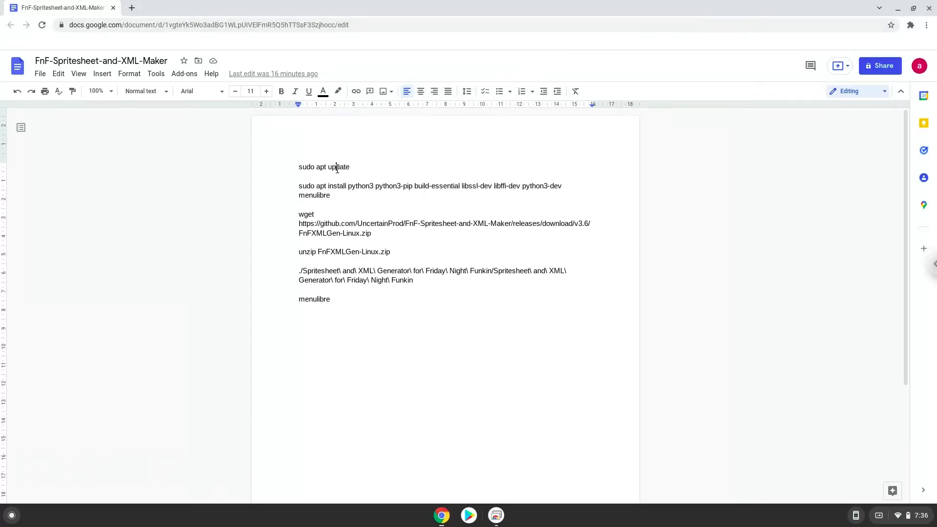
right_click(324, 167)
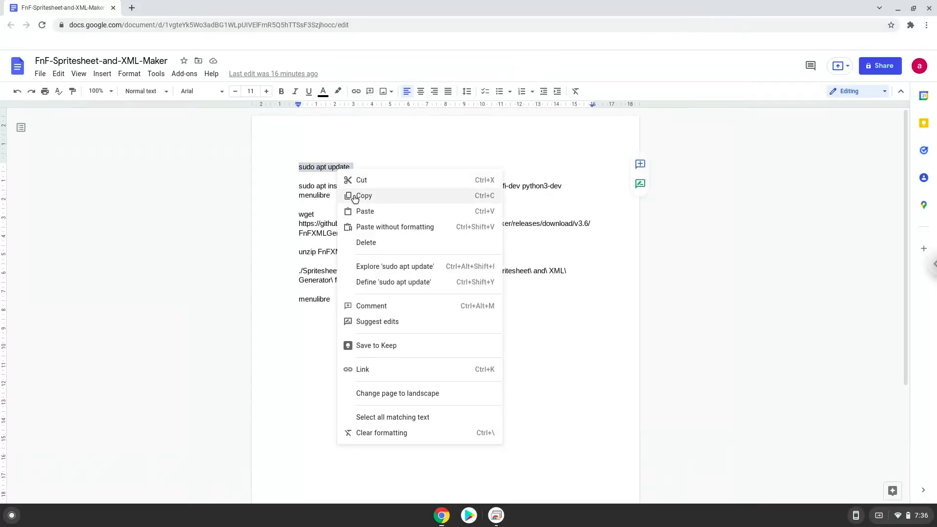
click(363, 195)
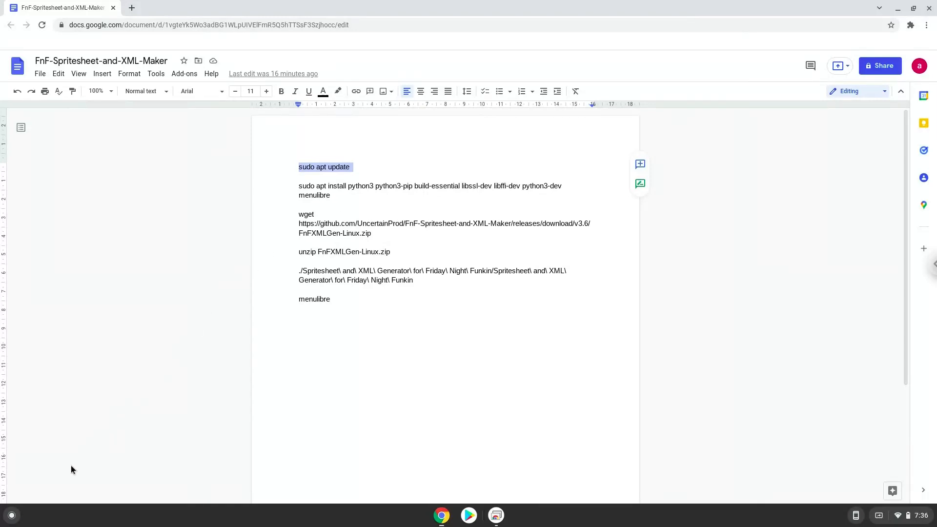
click(11, 514)
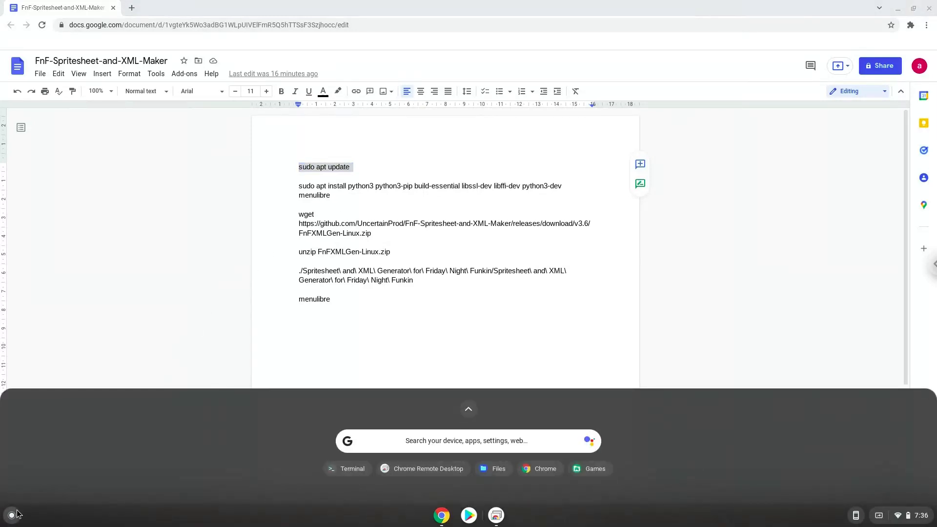
Run 'sudo apt update' and install python3, pip, build-essential, dev libraries and menulibre, confirming with Y
text(terminal)
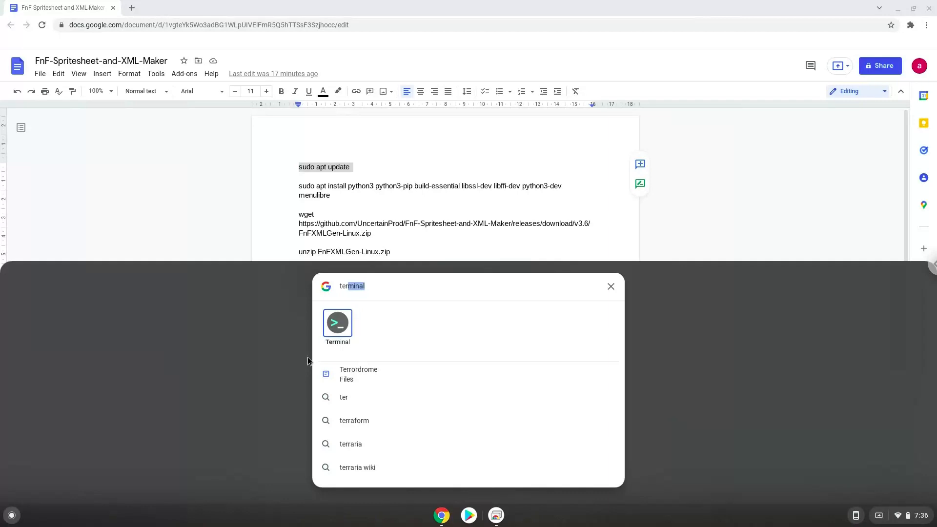
click(337, 323)
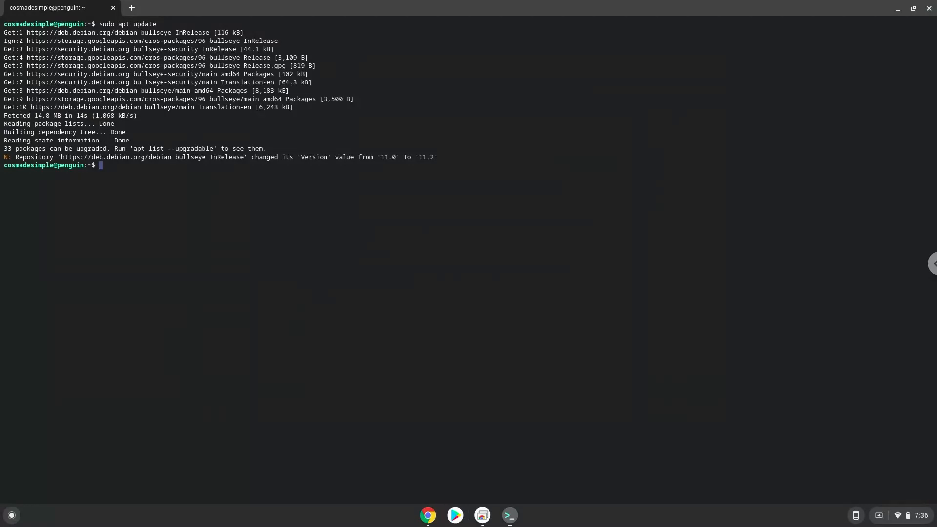
mouse_move(392, 454)
text(sudo apt install python3 python3-pip build-essential libssl-dev libffi-dev python3-dev menulibre)
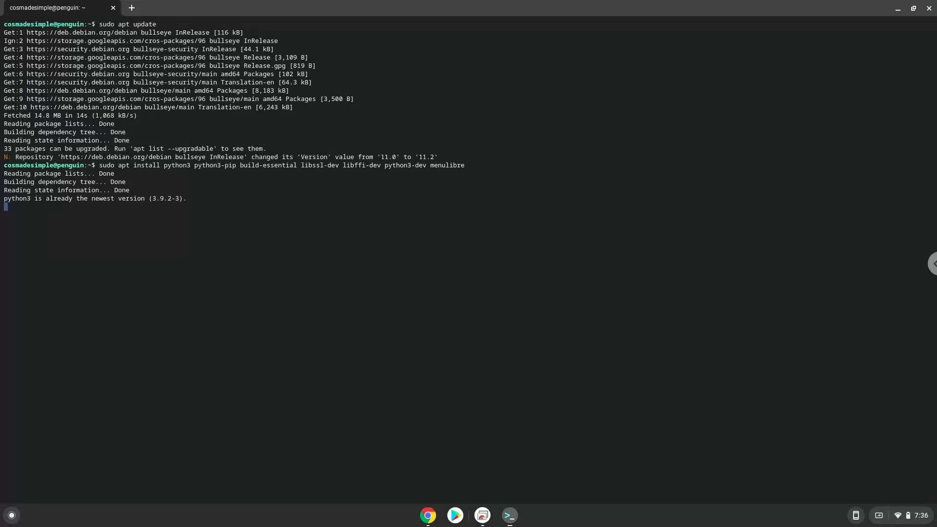
key(Return)
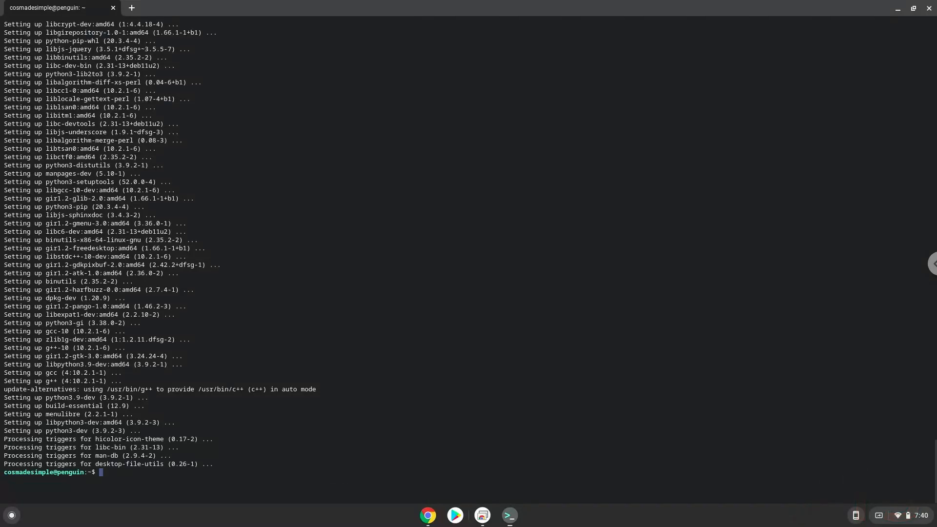
mouse_move(419, 339)
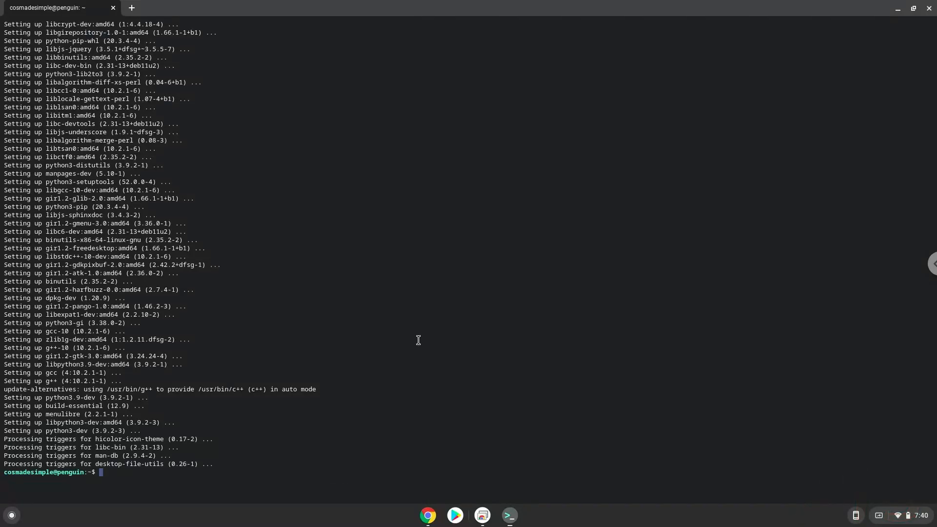
mouse_move(428, 516)
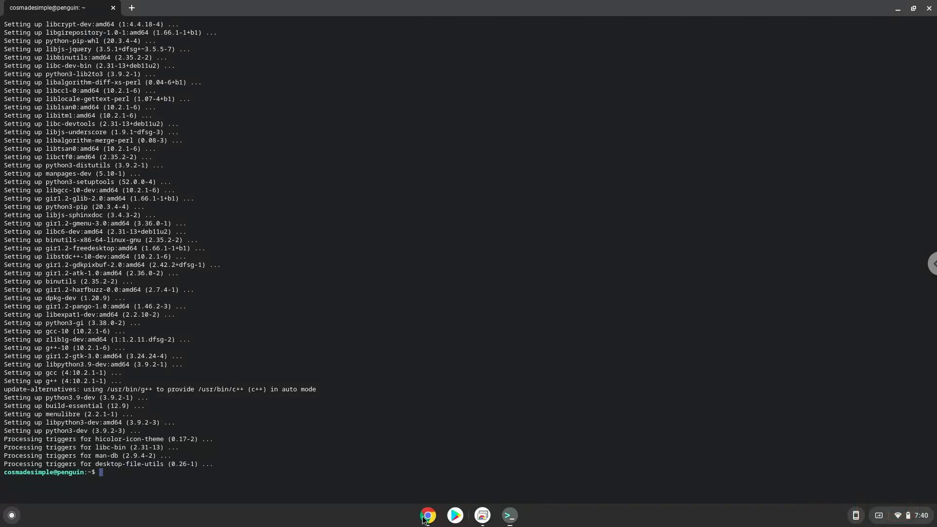
Copy the wget download command, then the unzip command, from the notes
click(428, 514)
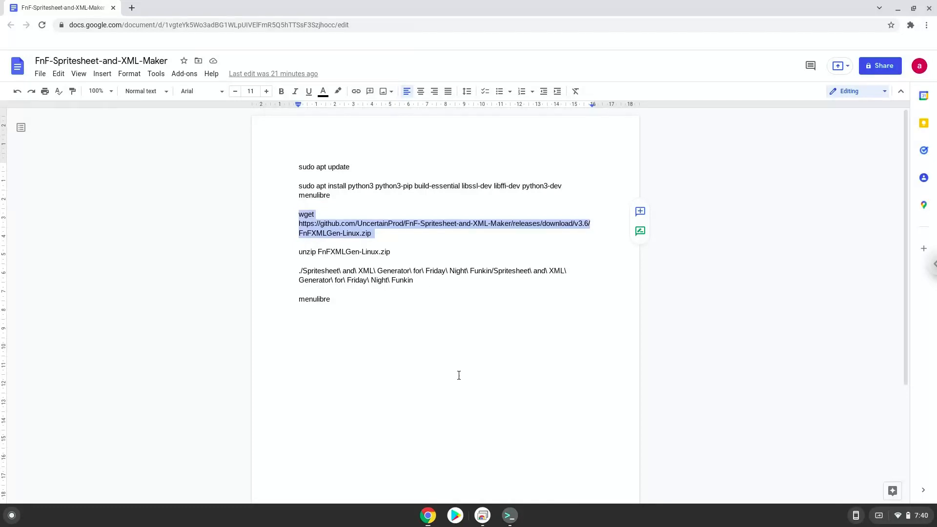
click(509, 515)
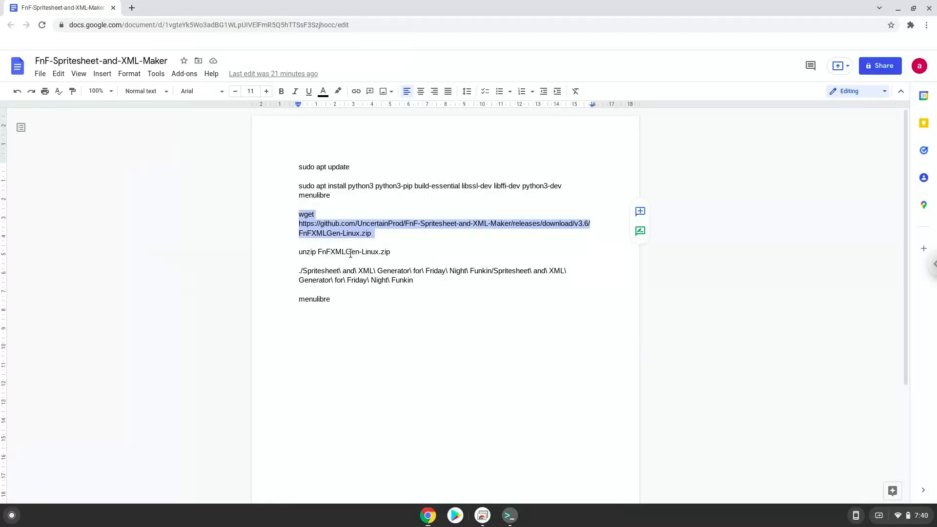
right_click(351, 252)
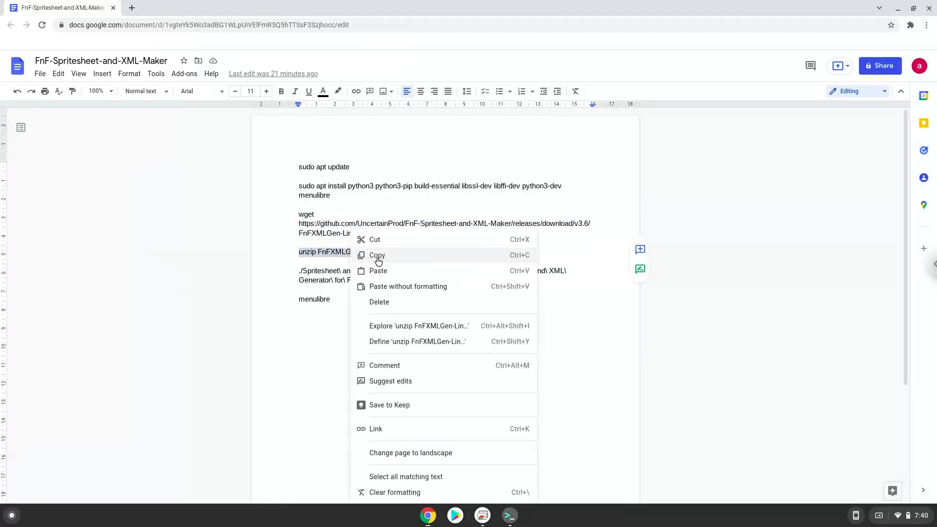
click(377, 255)
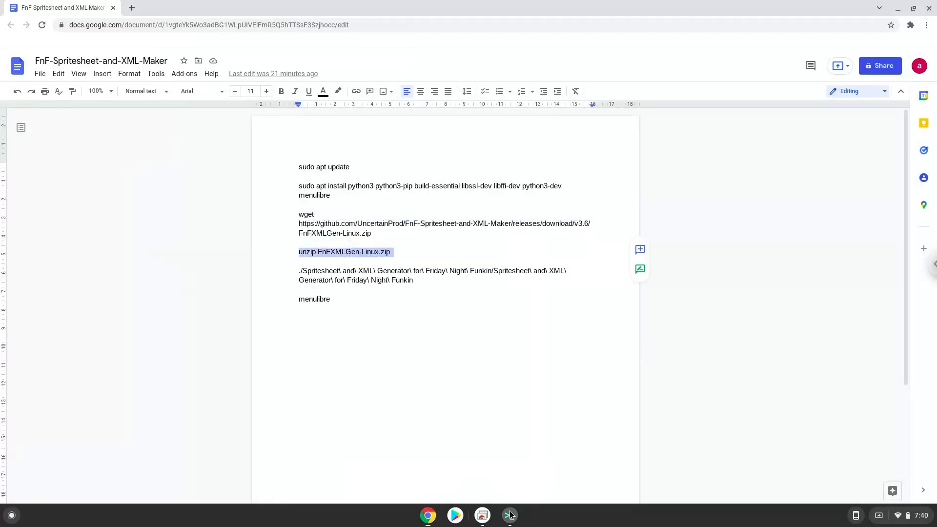
Run the unzip command in Terminal and select the launch command line in the notes
click(509, 516)
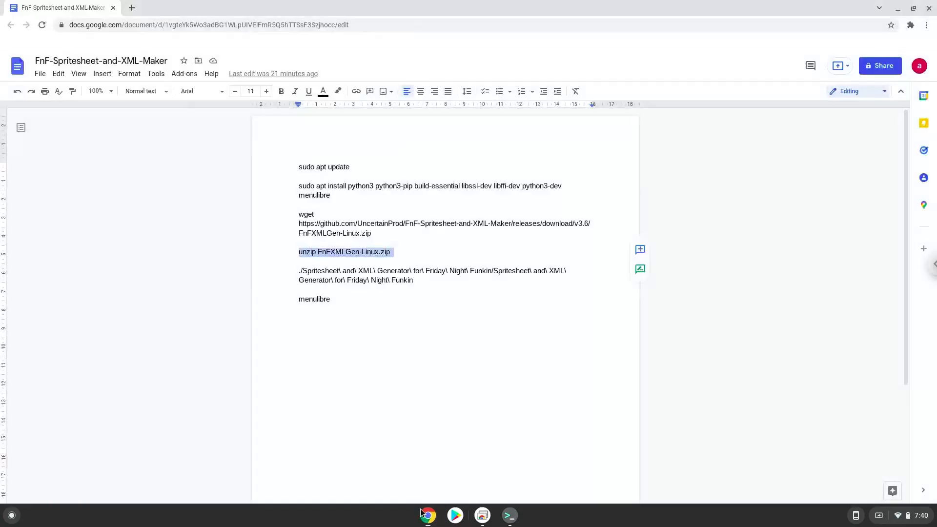
click(355, 270)
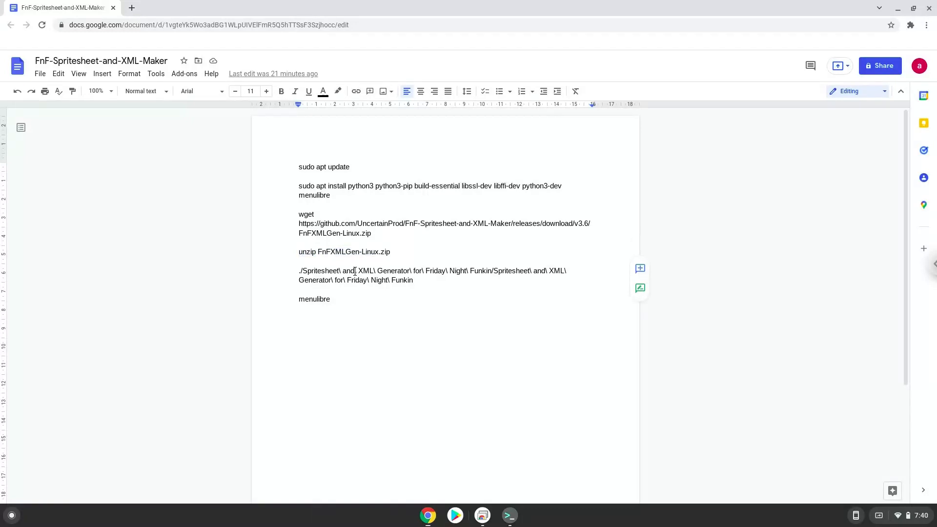
right_click(354, 276)
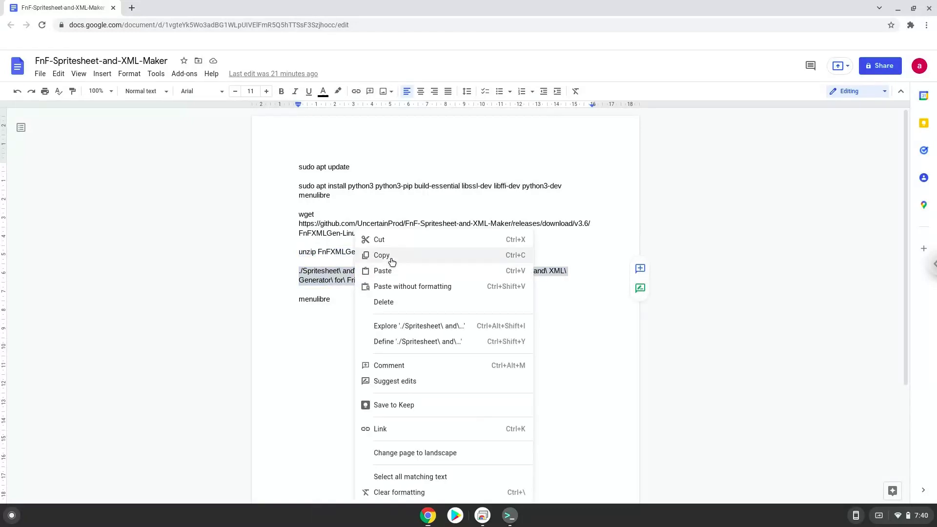
Run the generator from Terminal, test its frame image picker, and quit it
click(380, 254)
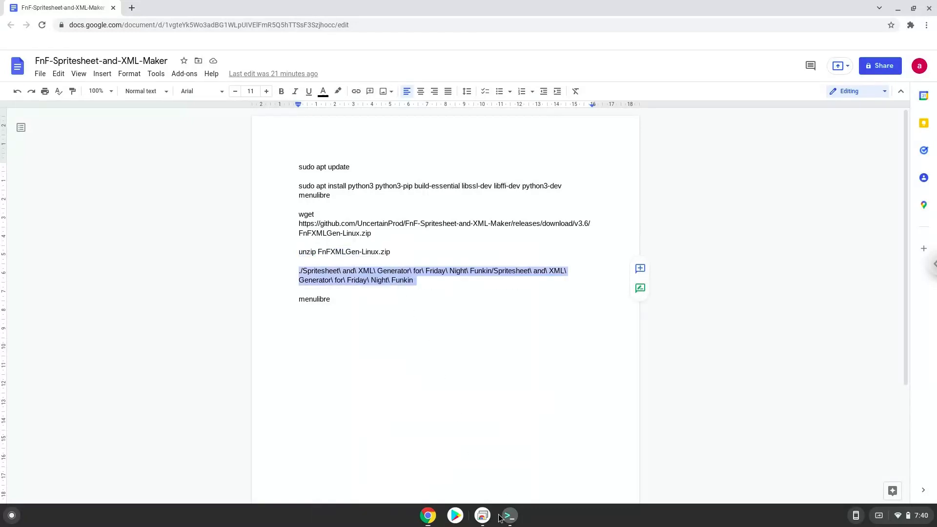
click(508, 515)
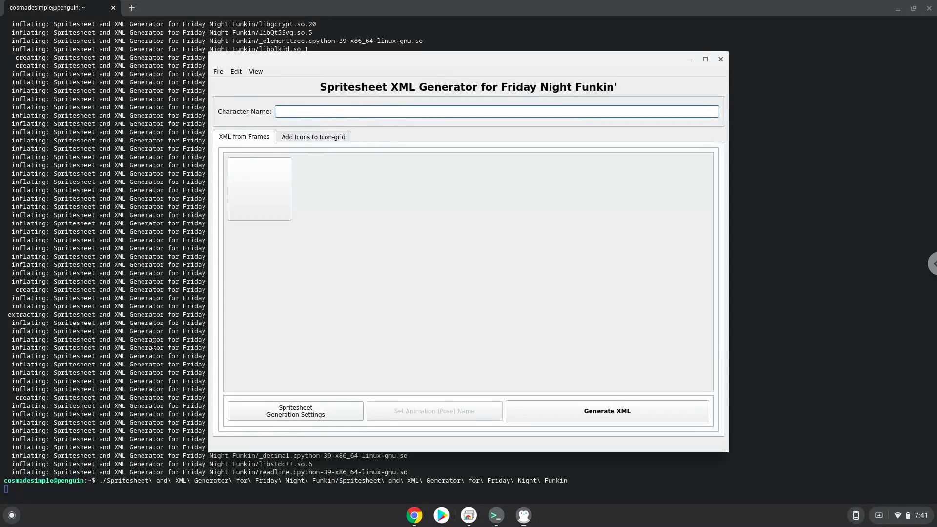
click(259, 188)
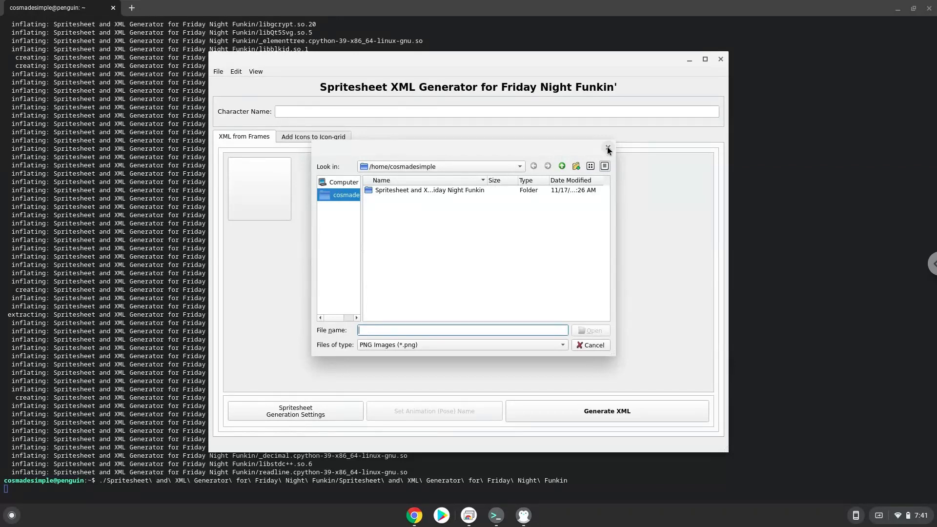
click(607, 149)
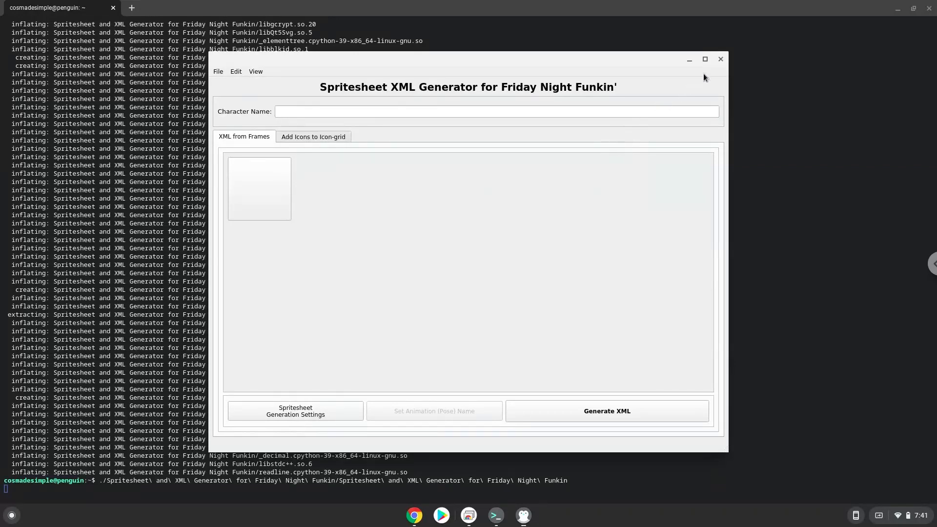
click(704, 60)
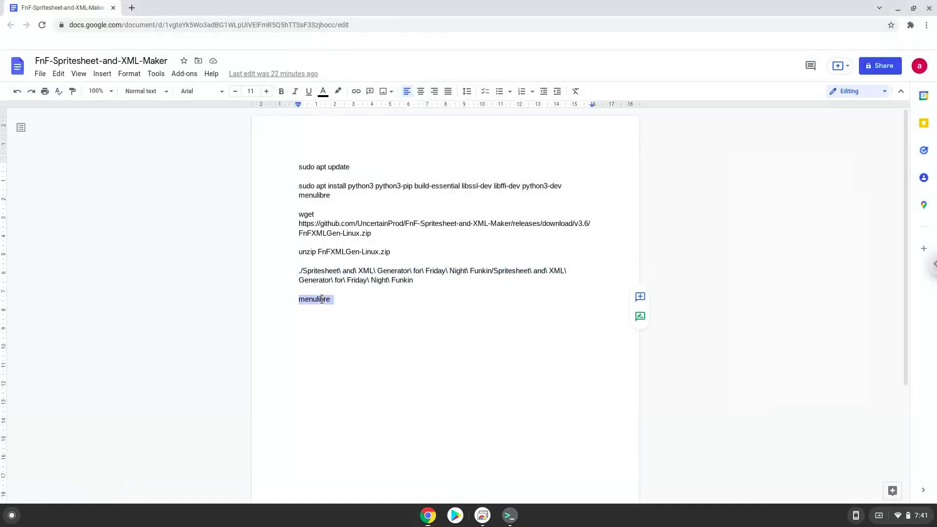
Copy 'menulibre' from the notes and run it in Terminal to open the menu editor
right_click(316, 299)
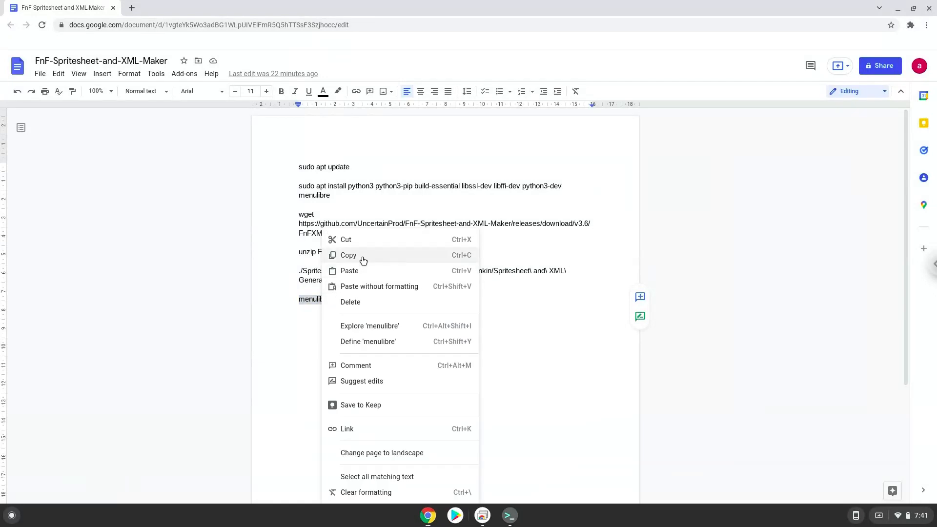
click(348, 255)
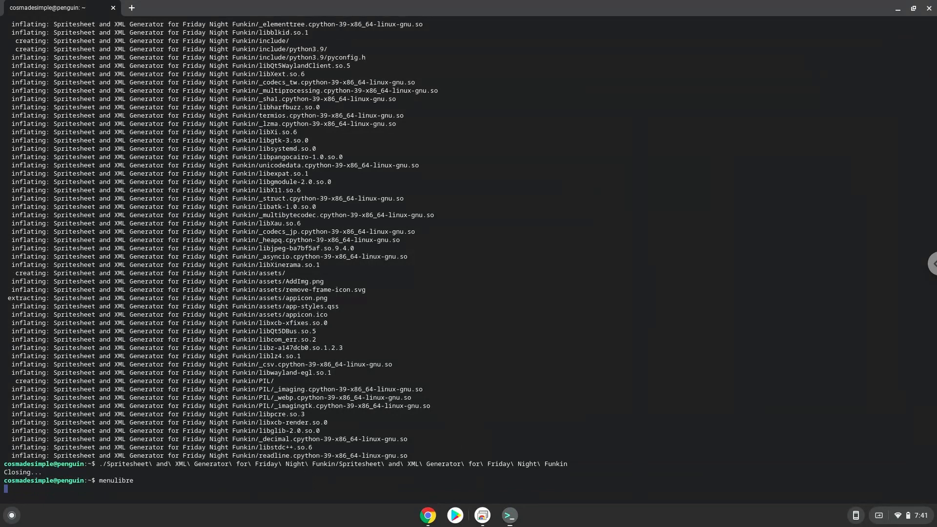
key(Return)
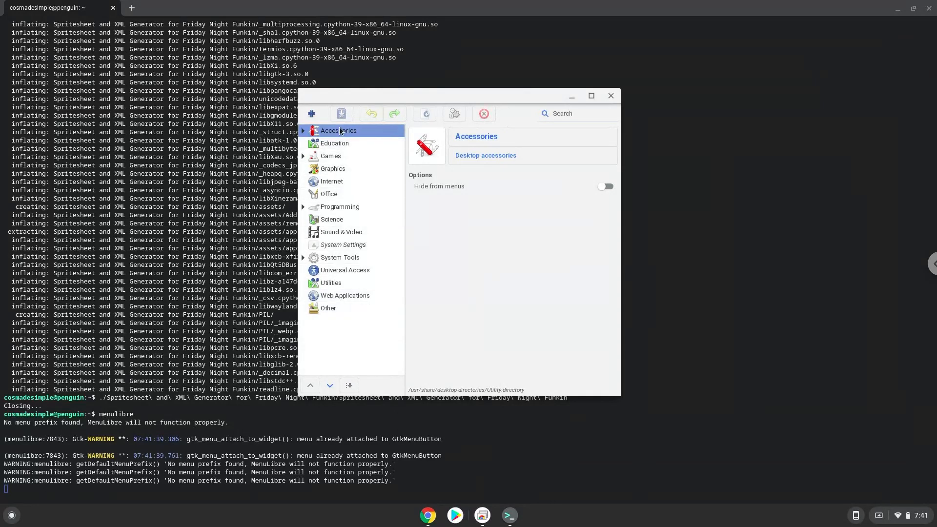
Add a new launcher in MenuLibre named FNFXML
click(310, 113)
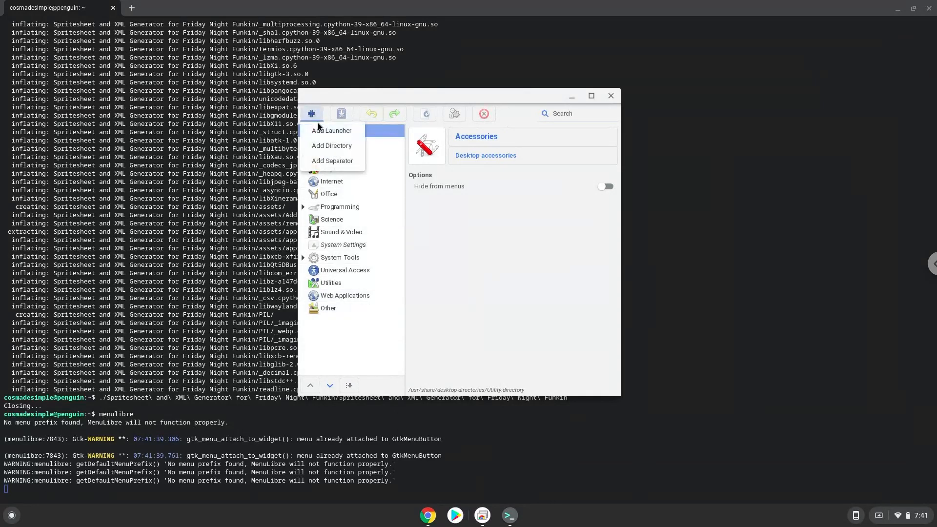
click(331, 130)
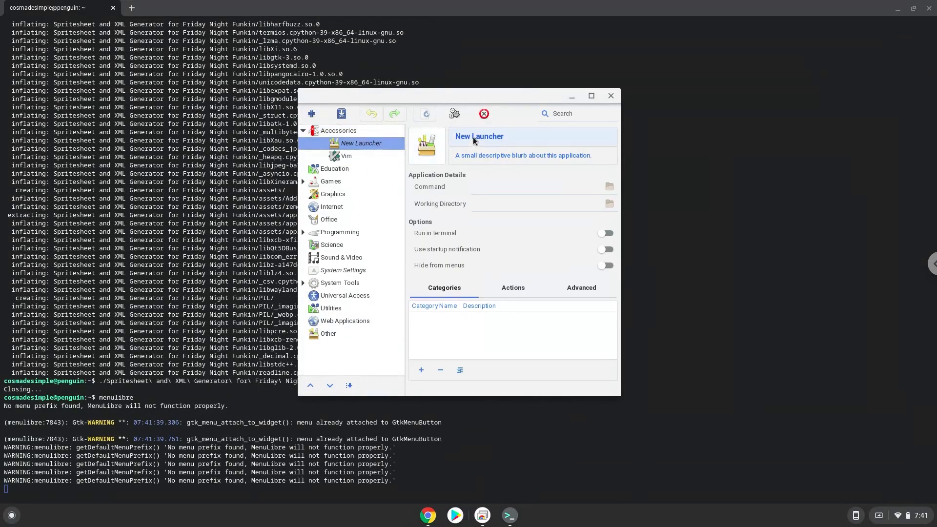
click(478, 137)
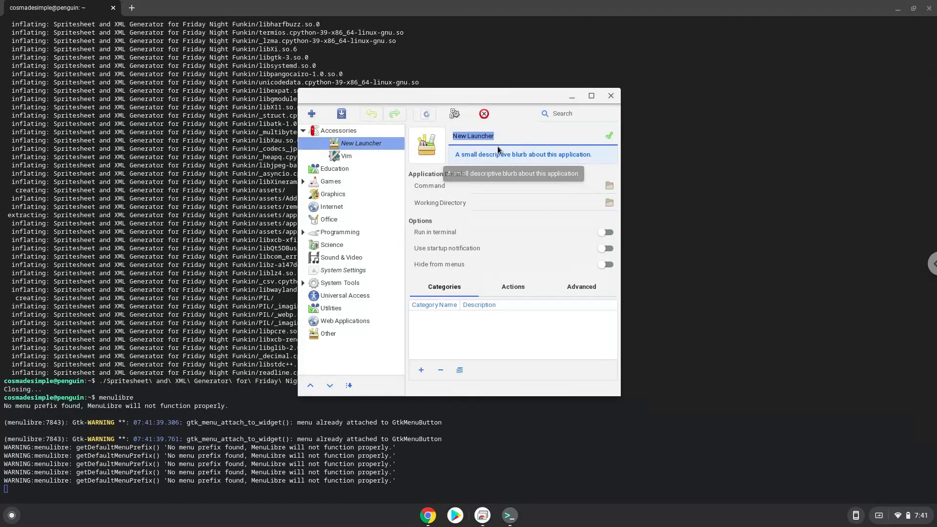
text(FNF)
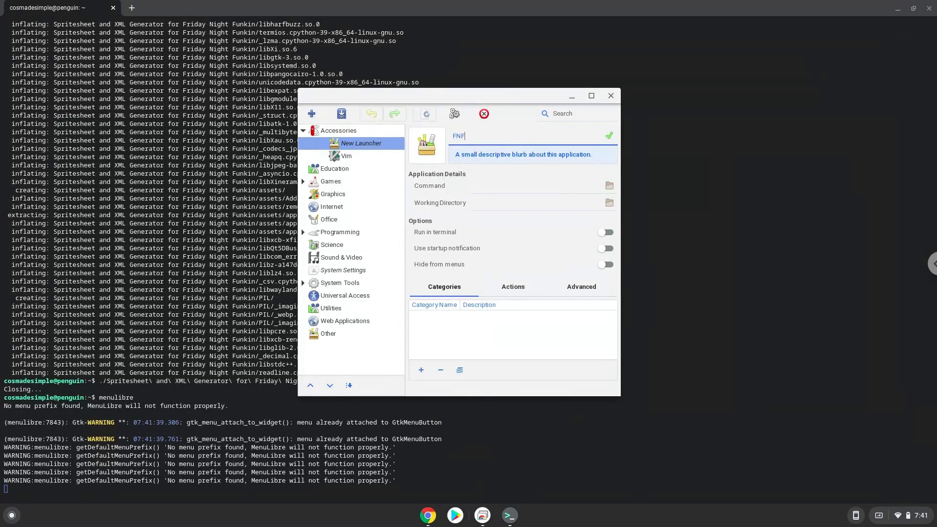
text(XML)
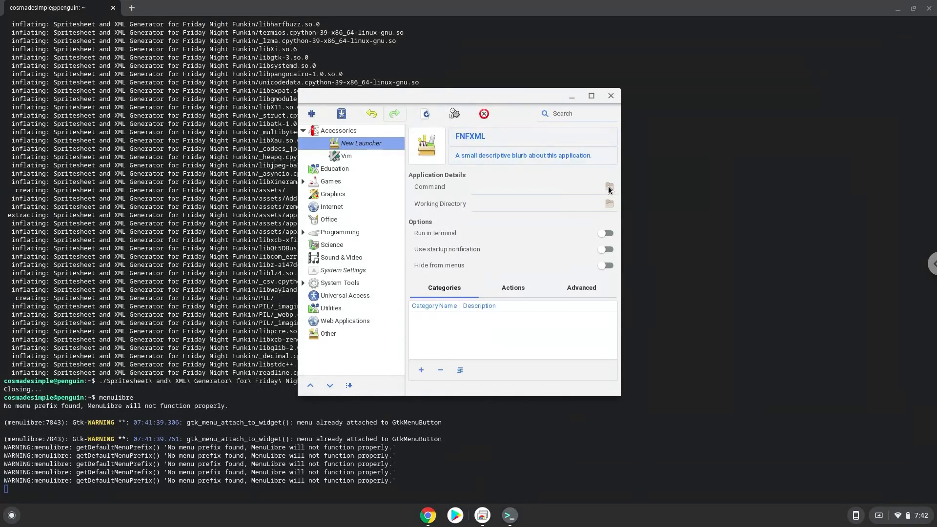
Point the launcher's command at the generator executable in the extracted folder
click(609, 186)
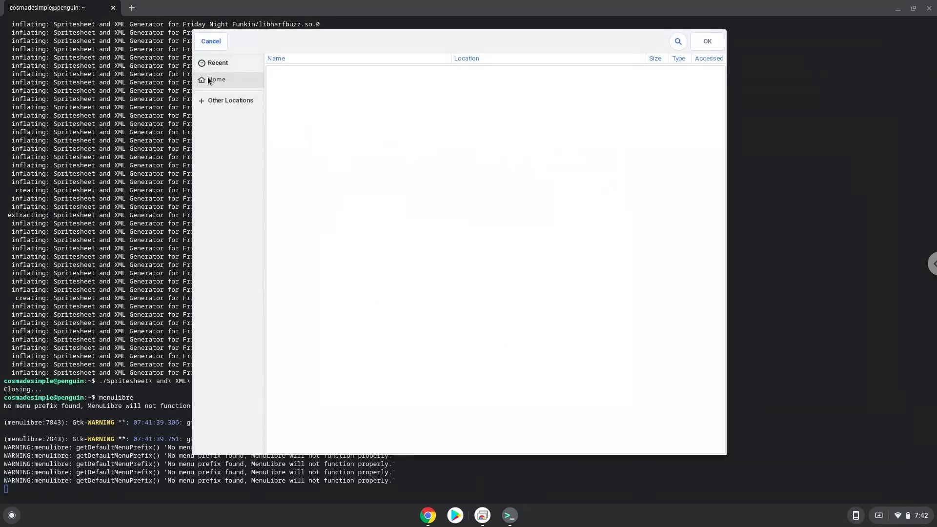
click(217, 80)
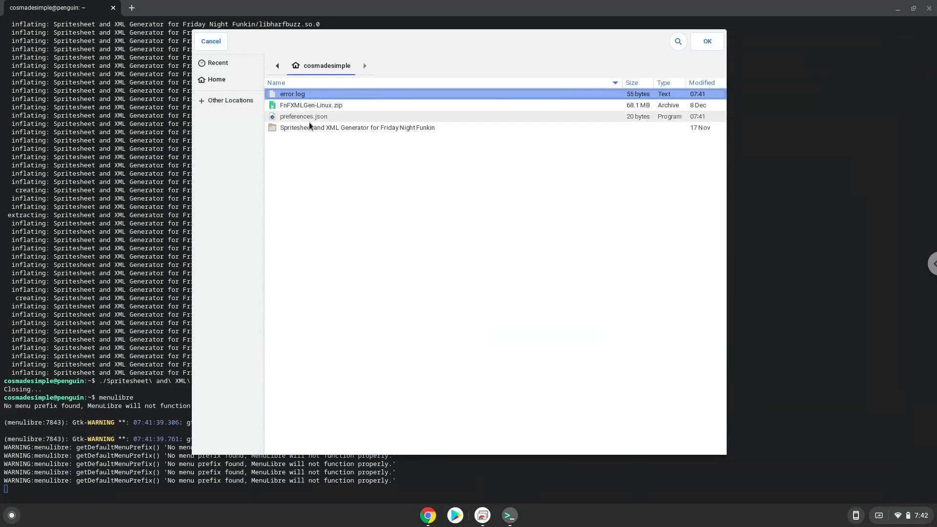
double_click(358, 127)
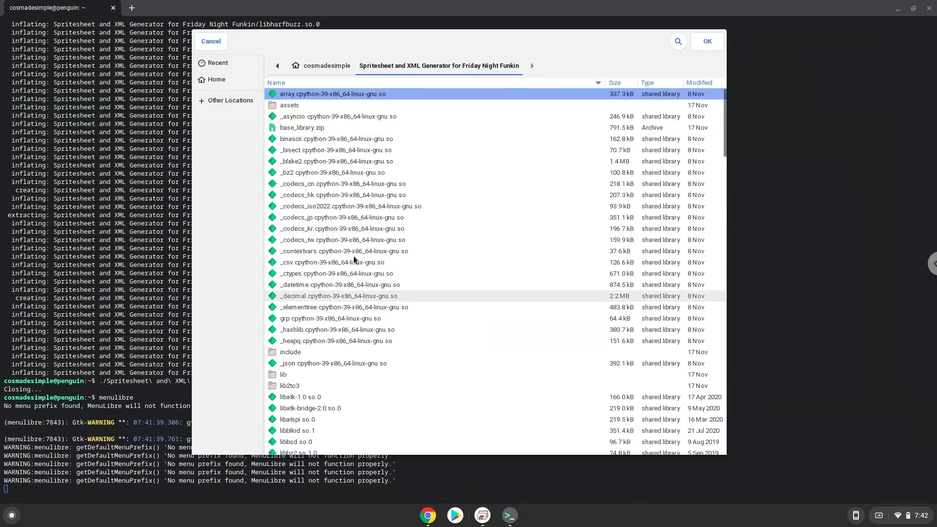
scroll(down, 3)
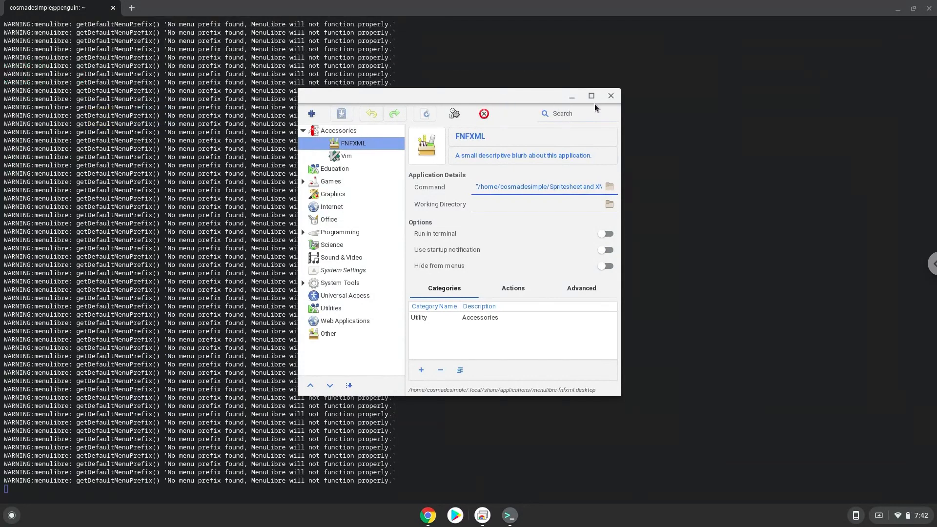
Close MenuLibre and the terminal, confirming Leave
click(611, 97)
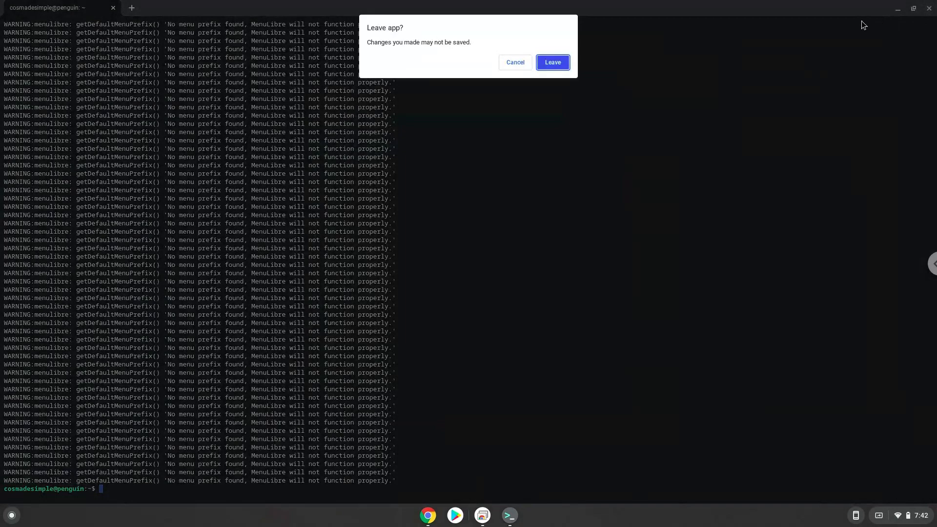
mouse_move(552, 62)
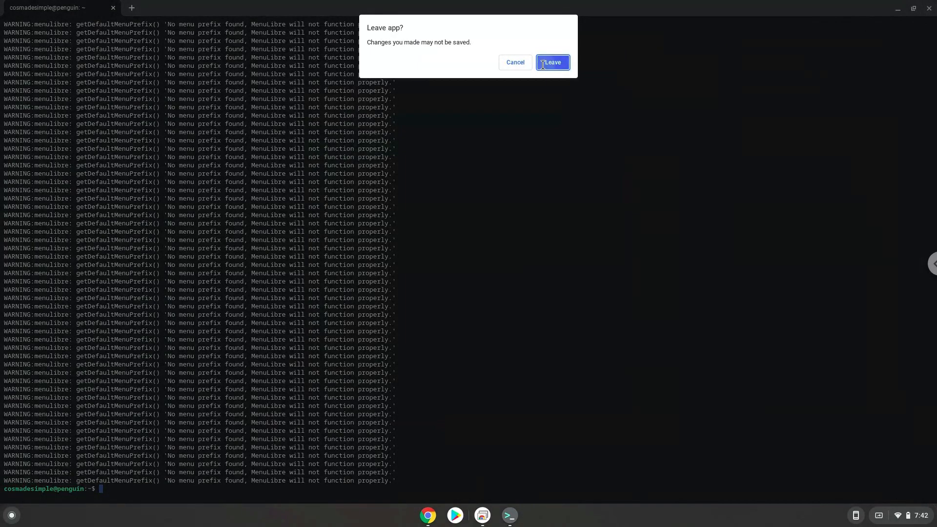
click(552, 63)
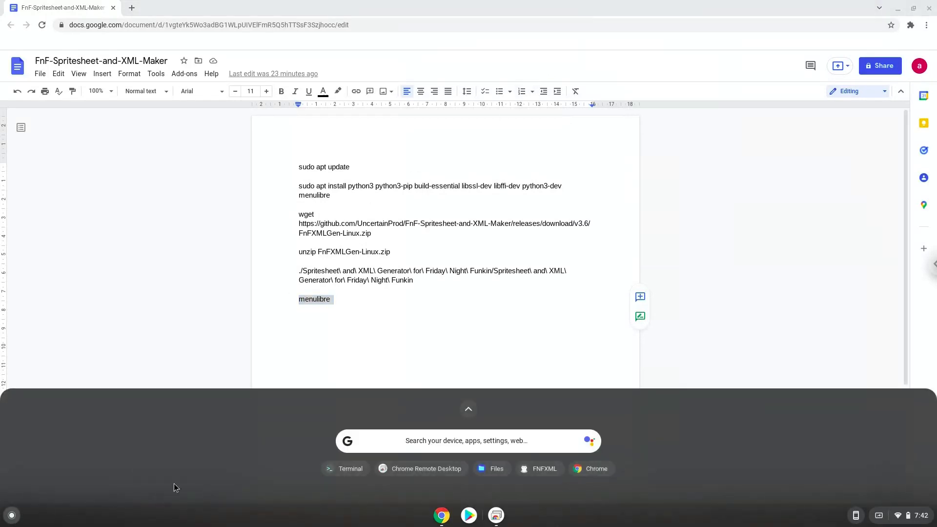
Launch FNFXML from the Linux apps folder and maximize the generator window
click(467, 409)
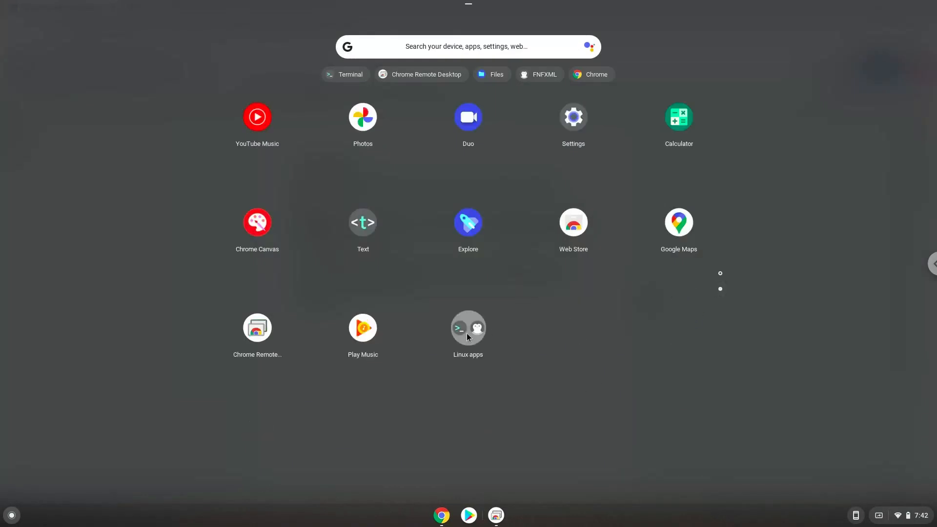
click(468, 332)
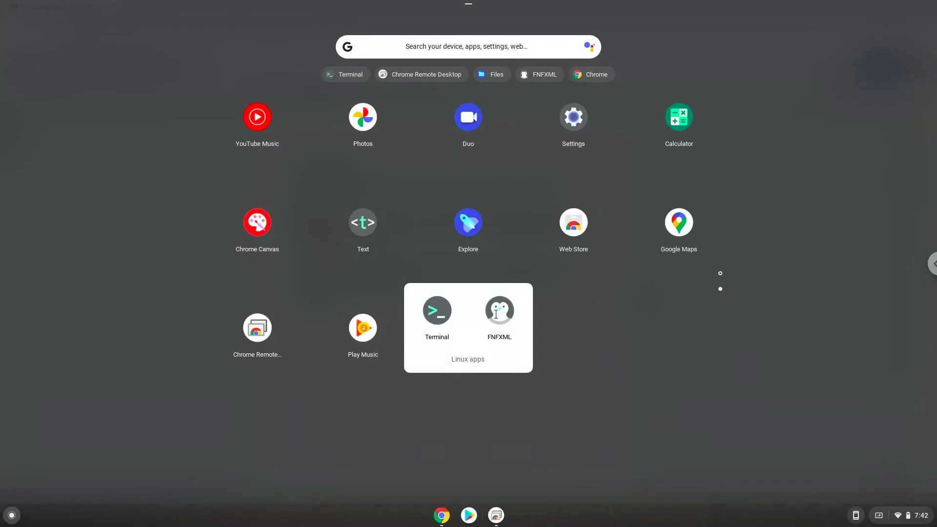
click(499, 310)
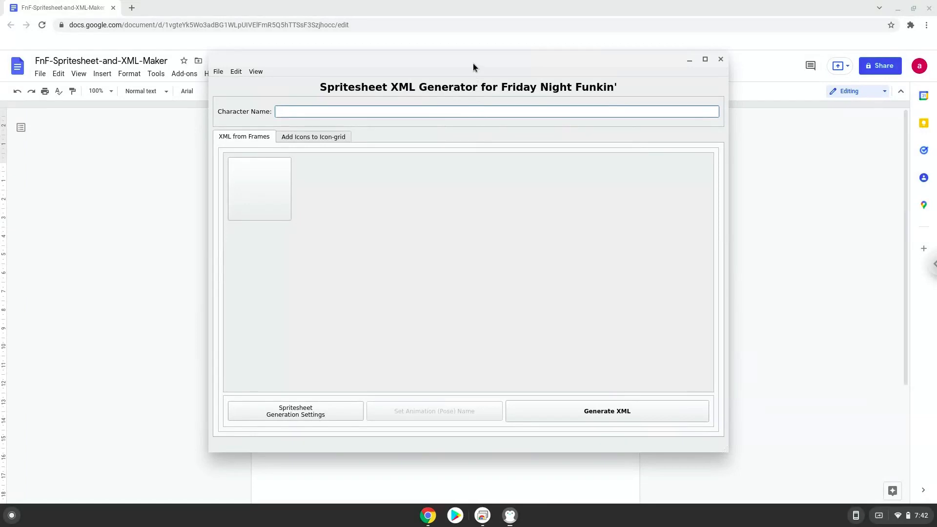
click(704, 60)
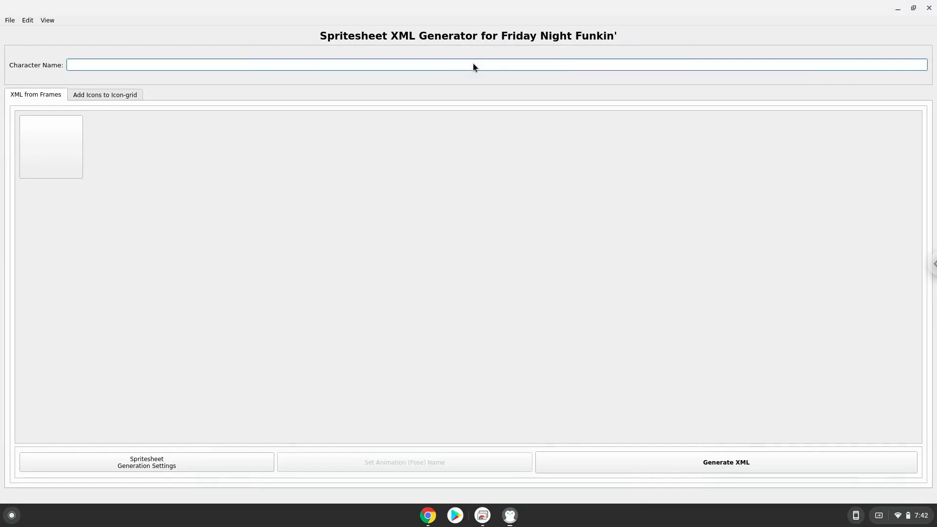
mouse_move(283, 267)
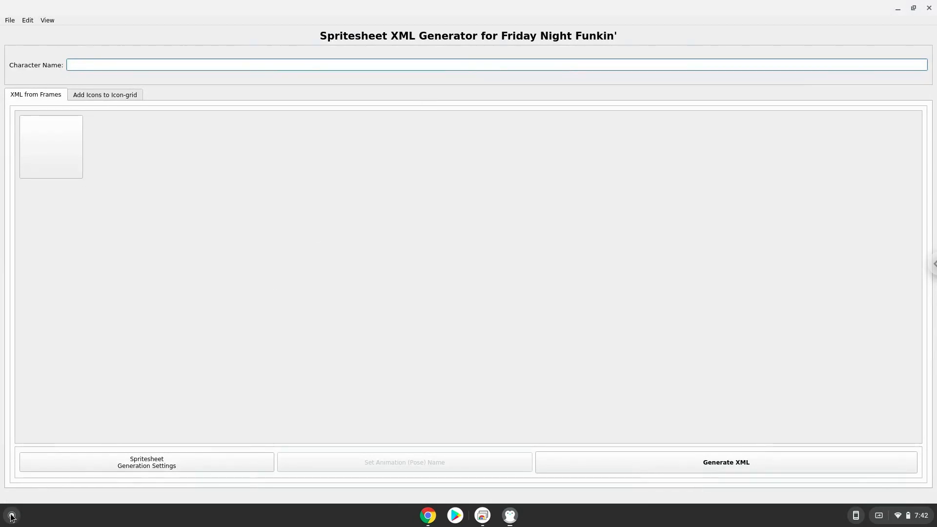
click(11, 516)
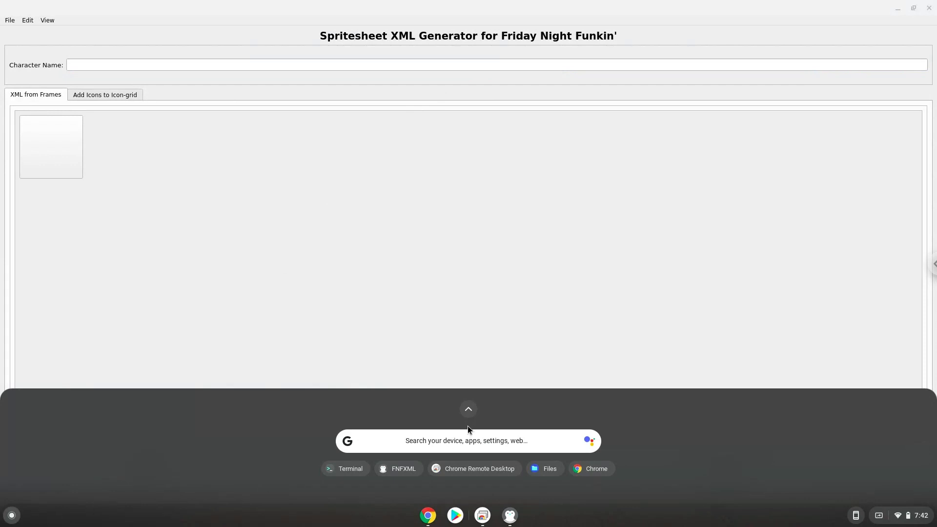